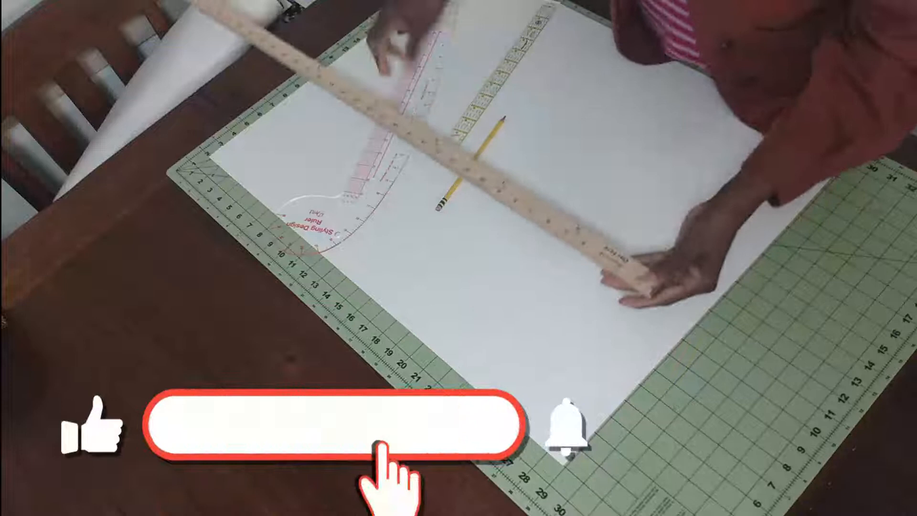
{"action": "left_click", "coordinate": [336, 427]}
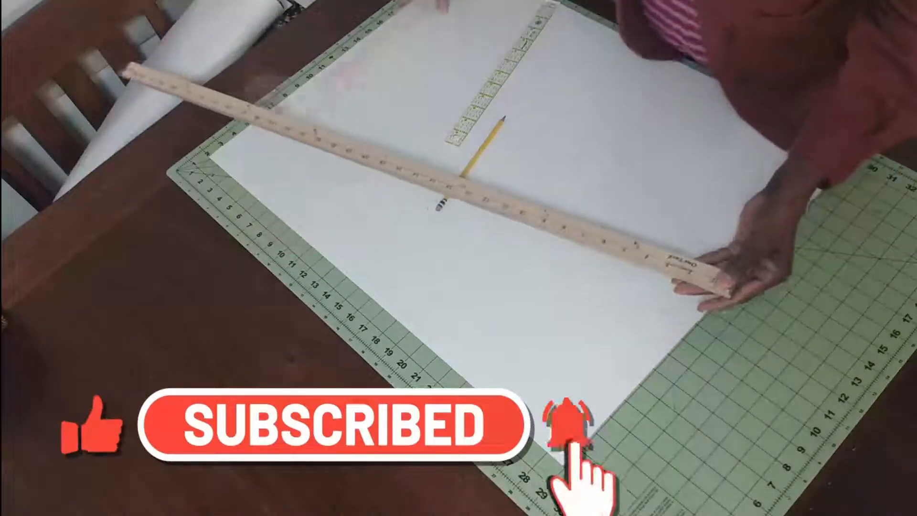